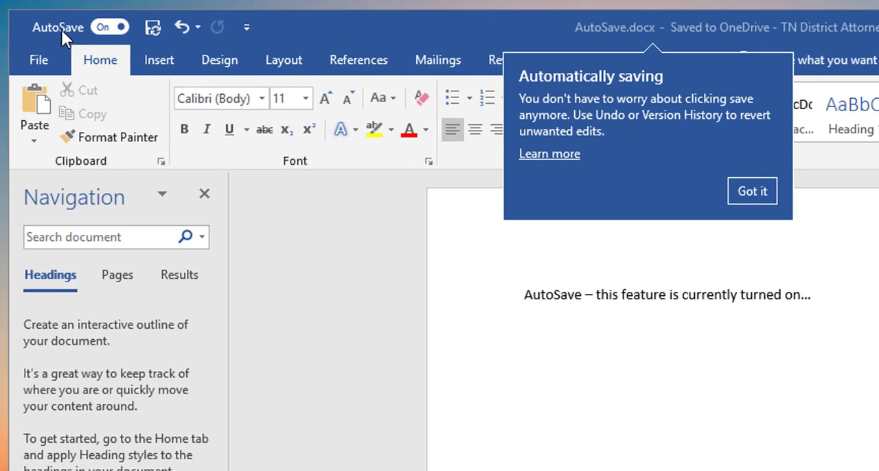
pyautogui.moveTo(100, 43)
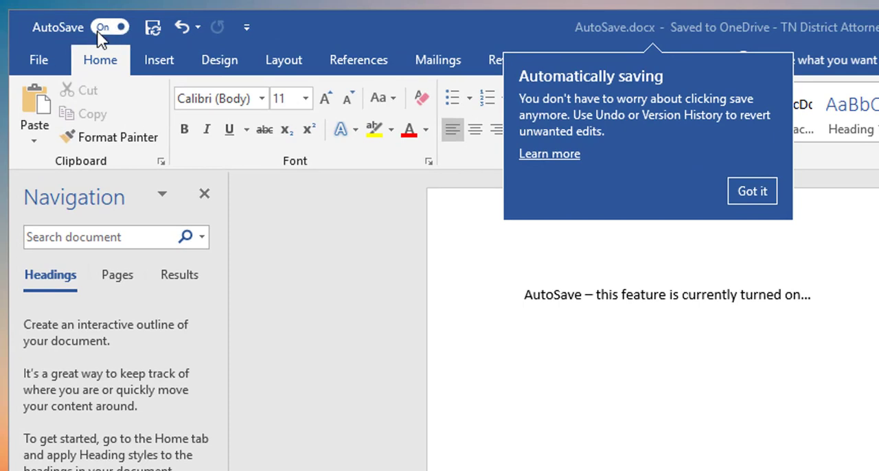
pyautogui.moveTo(644, 84)
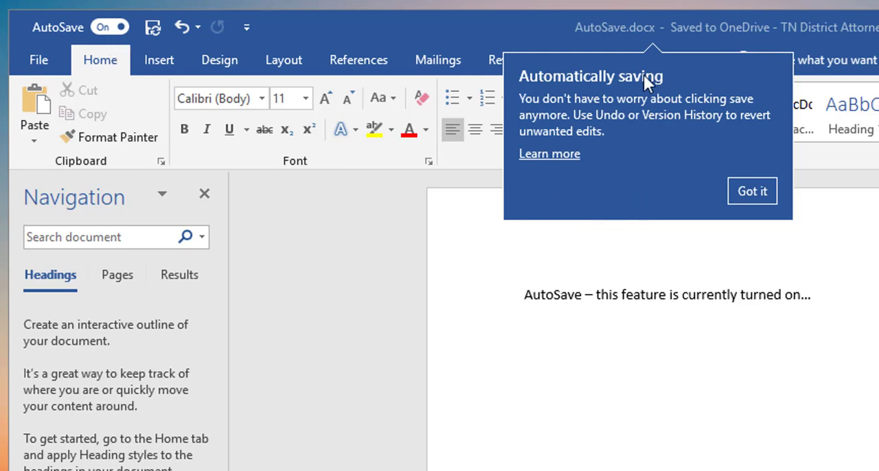
pyautogui.moveTo(652, 69)
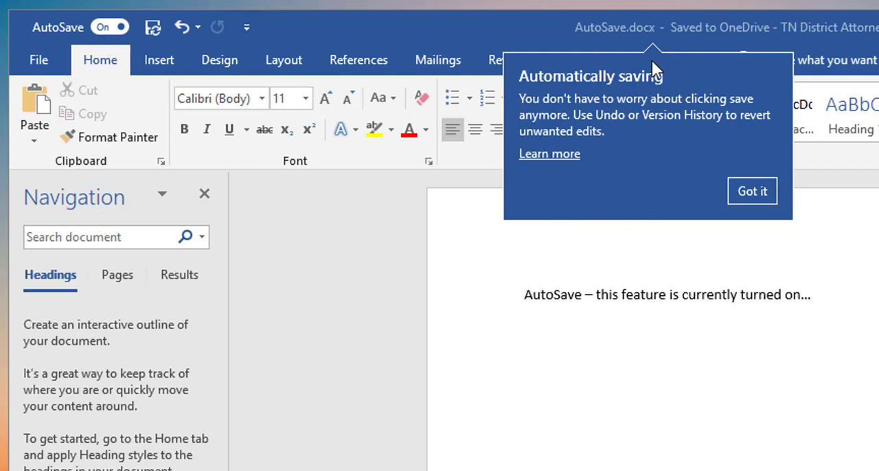
pyautogui.moveTo(553, 123)
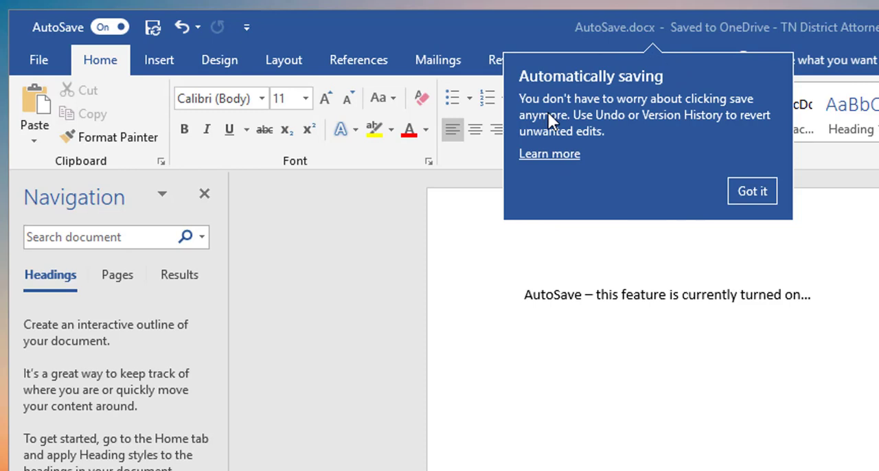
pyautogui.moveTo(596, 110)
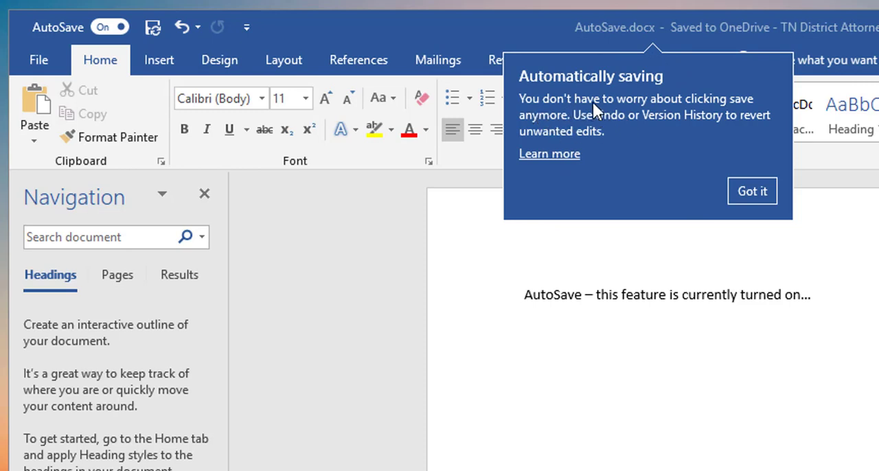
pyautogui.moveTo(603, 132)
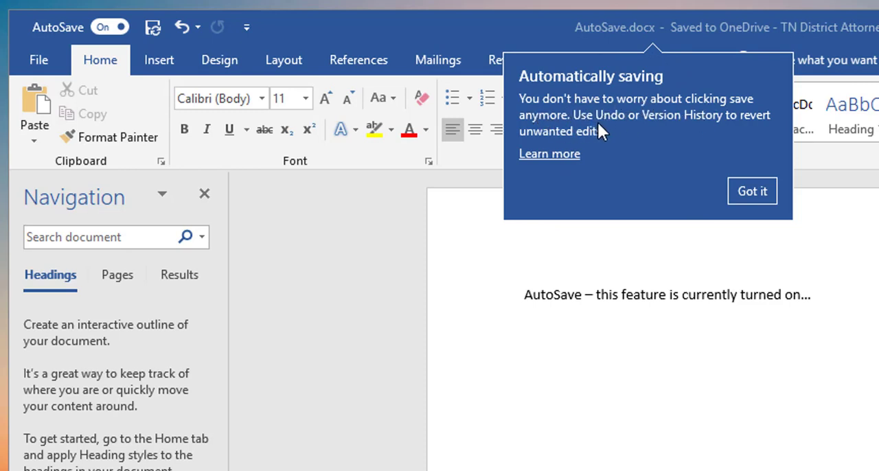
pyautogui.moveTo(721, 134)
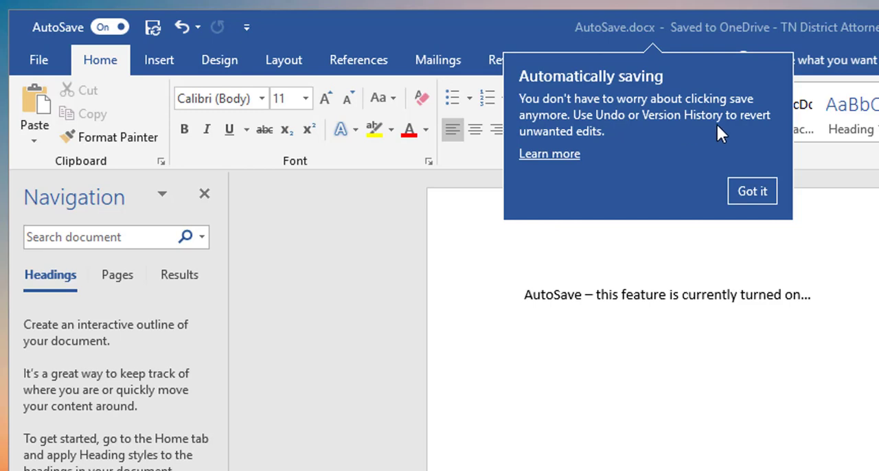
pyautogui.moveTo(751, 191)
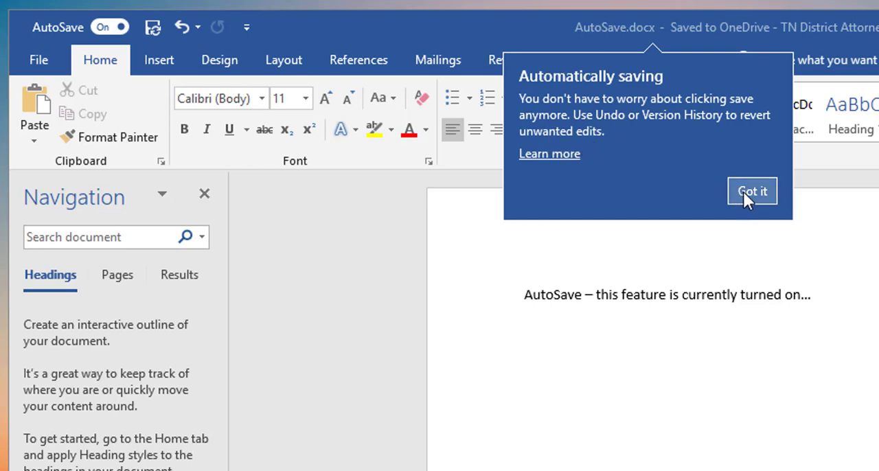
# Dismiss the saving notice and paste the AutoSave sentence again below the text
pyautogui.click(751, 191)
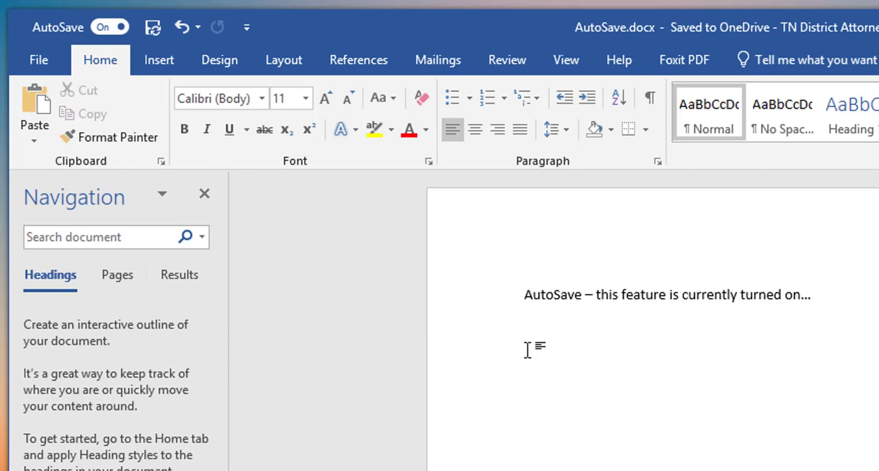
pyautogui.click(524, 294)
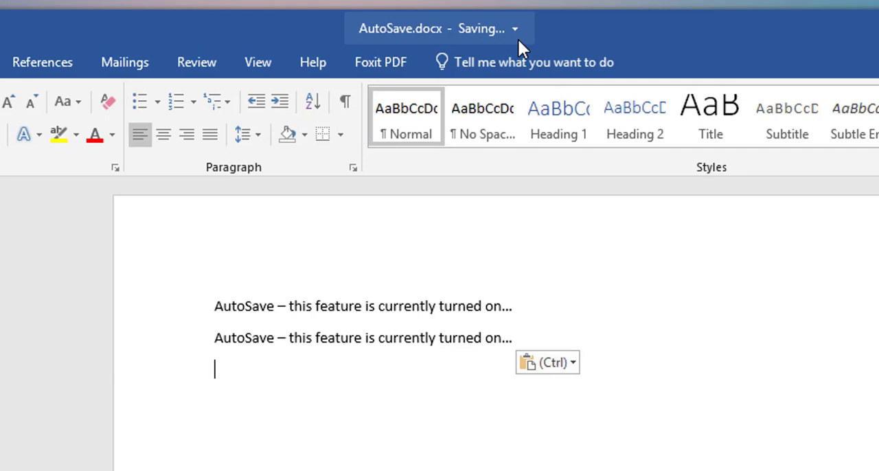
pyautogui.moveTo(522, 341)
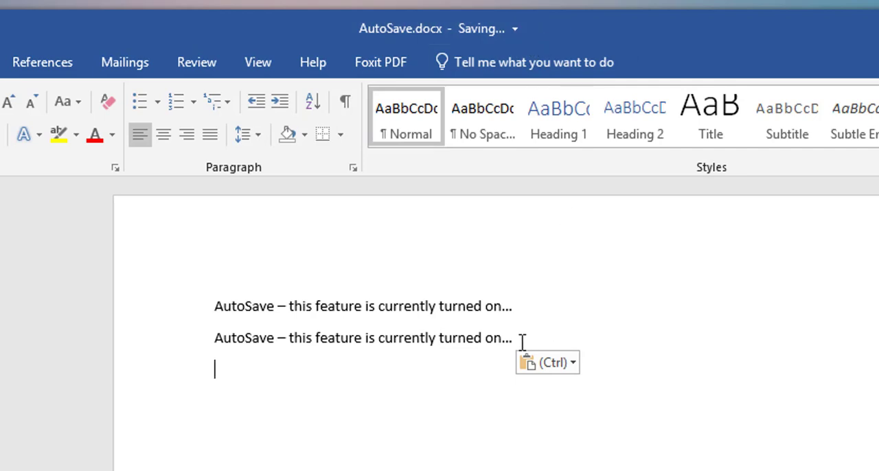
pyautogui.moveTo(449, 362)
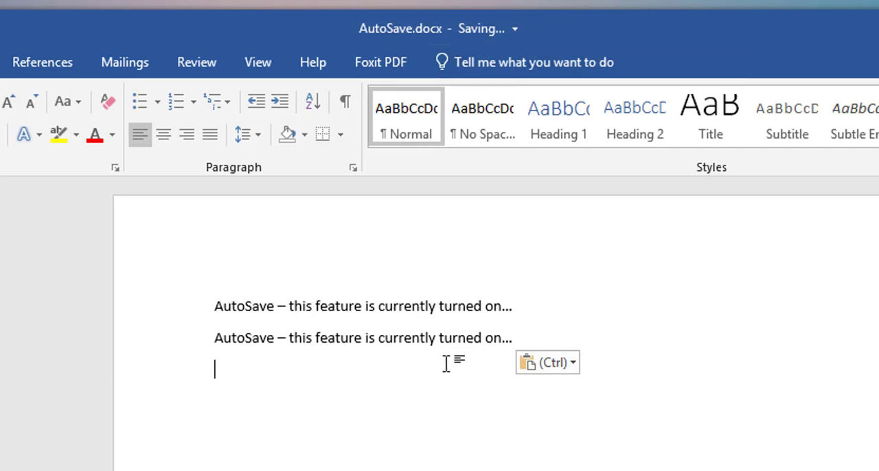
pyautogui.press('ctrl+v')
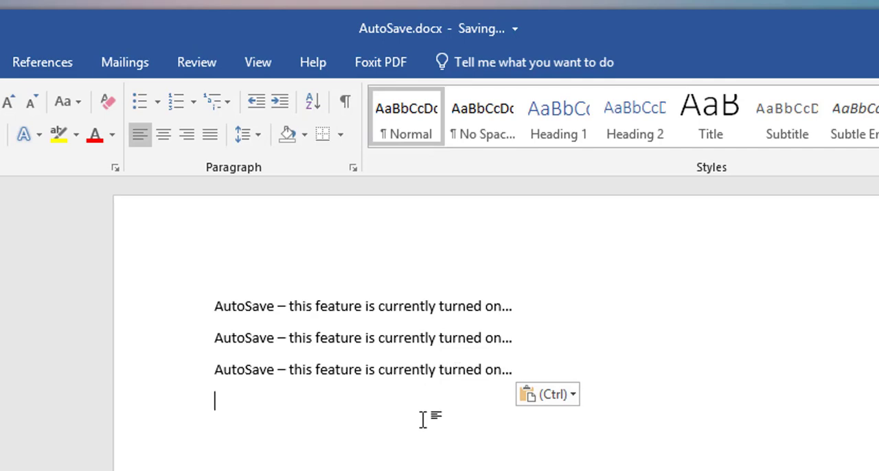
pyautogui.moveTo(366, 437)
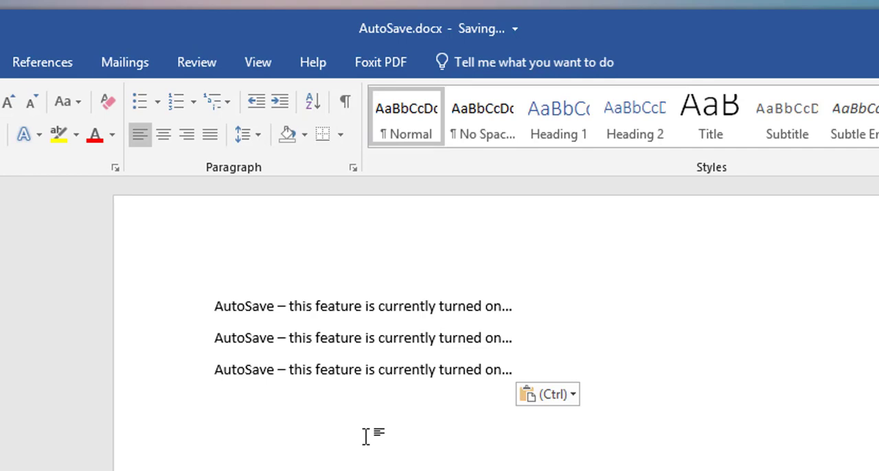
pyautogui.moveTo(332, 385)
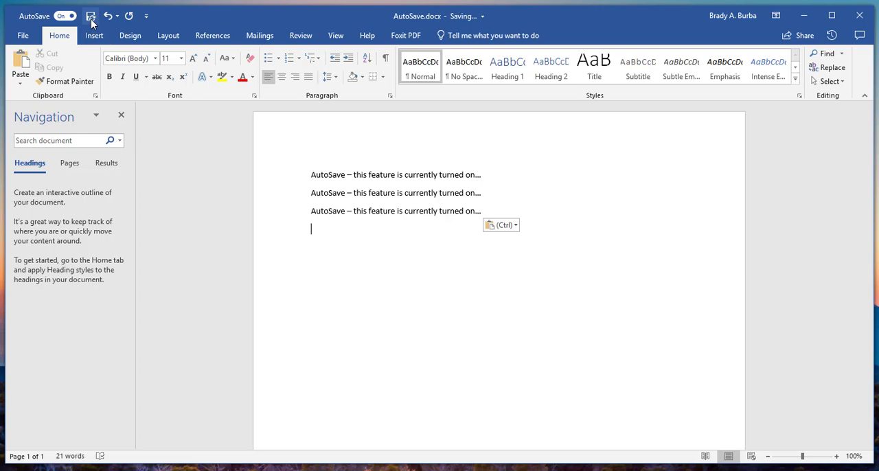
pyautogui.moveTo(605, 152)
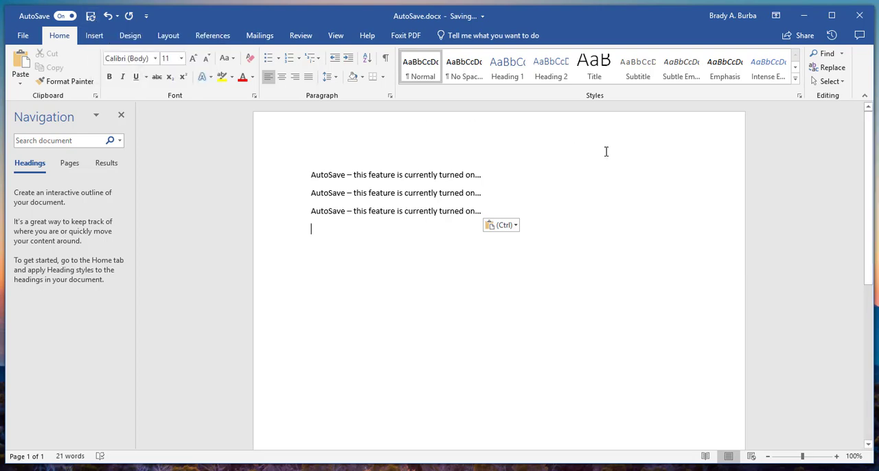
pyautogui.moveTo(859, 15)
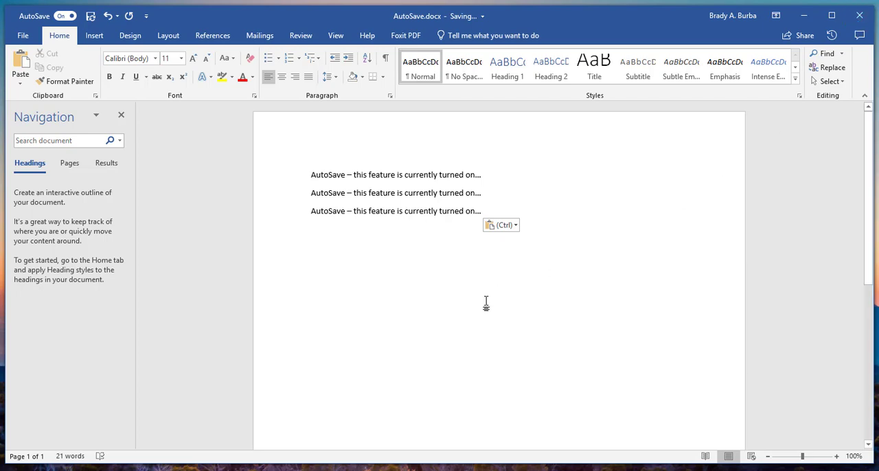
# Wait for the three-line document to show 'Saved to OneDrive'
pyautogui.click(311, 228)
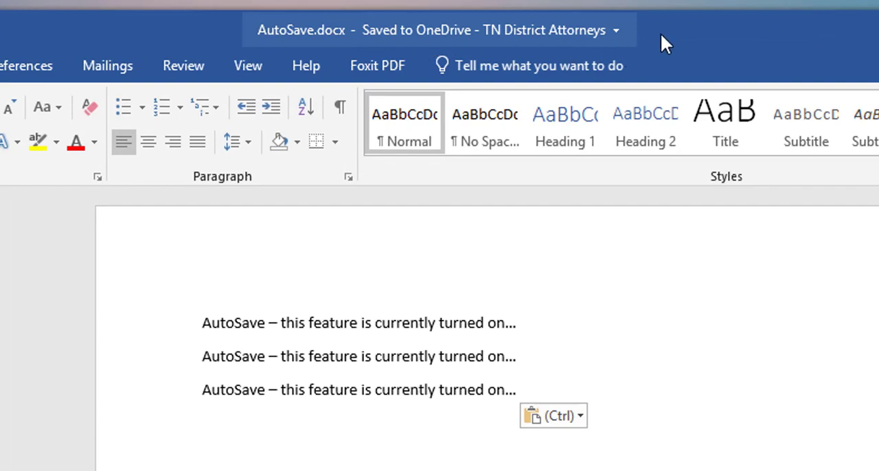
pyautogui.moveTo(680, 48)
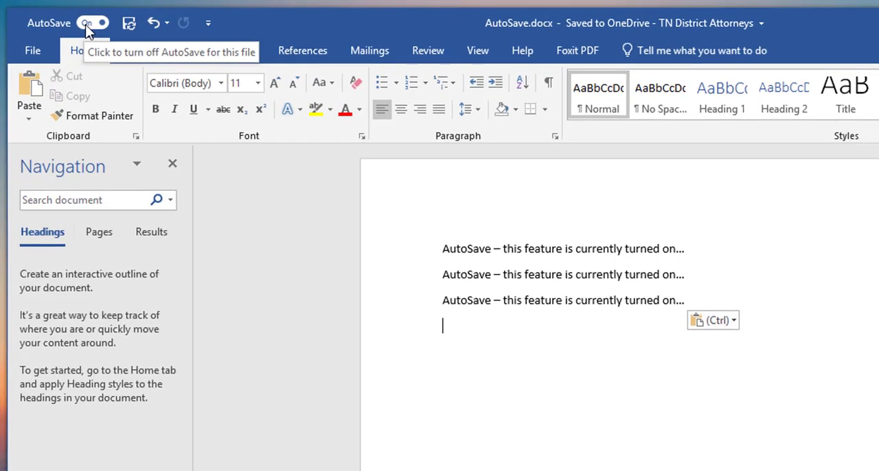
# Switch the AutoSave toggle off and dismiss the 'Changes saved' callout
pyautogui.click(92, 23)
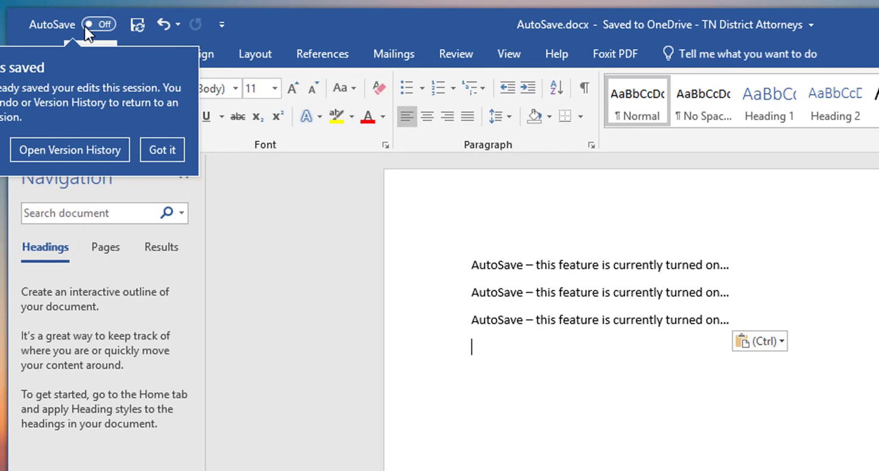
pyautogui.moveTo(175, 50)
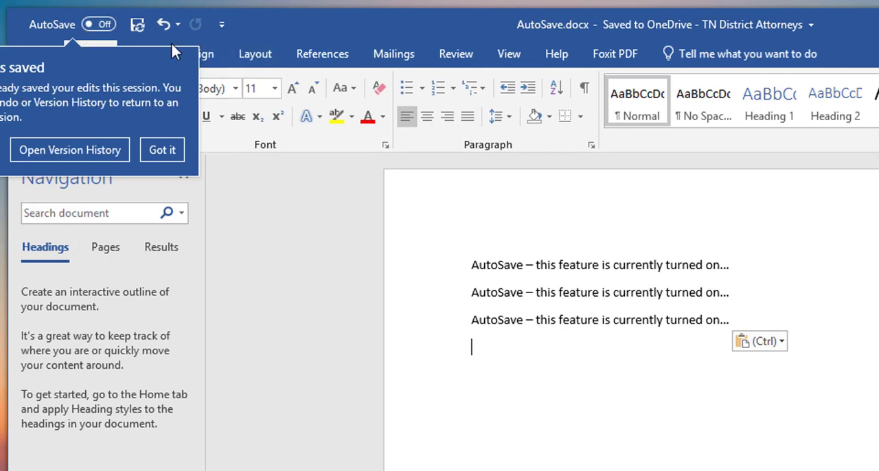
pyautogui.click(162, 150)
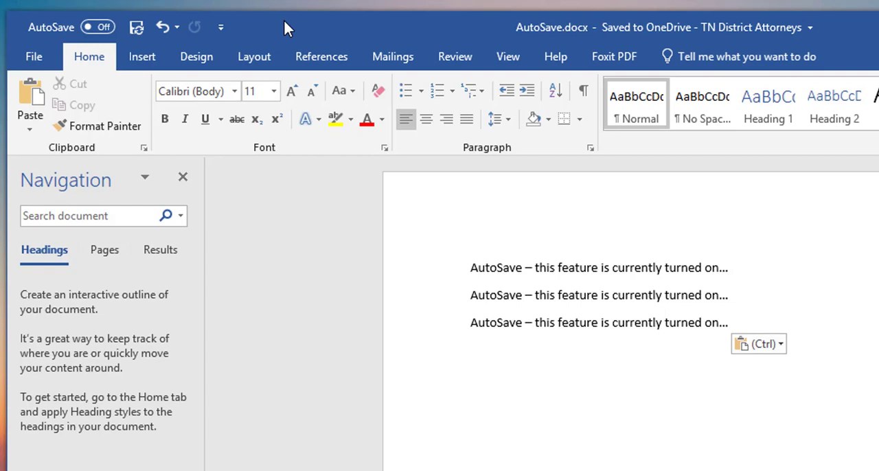
pyautogui.moveTo(132, 90)
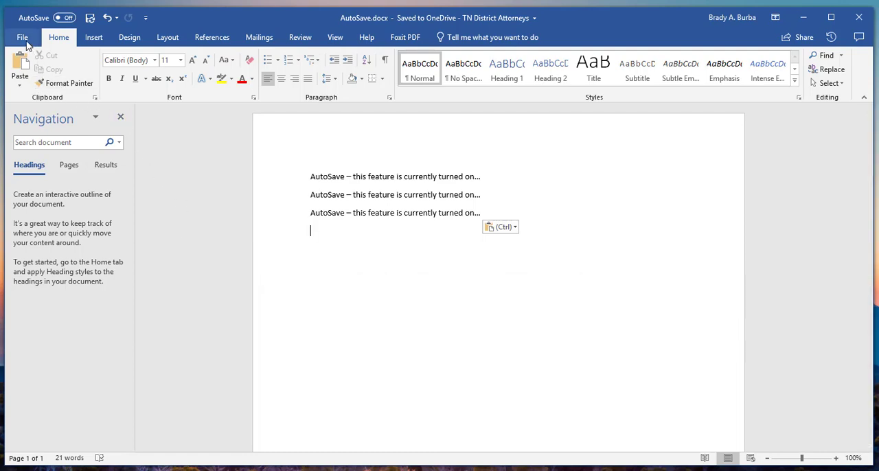
# Open the Save category of Word Options from the File menu
pyautogui.click(22, 37)
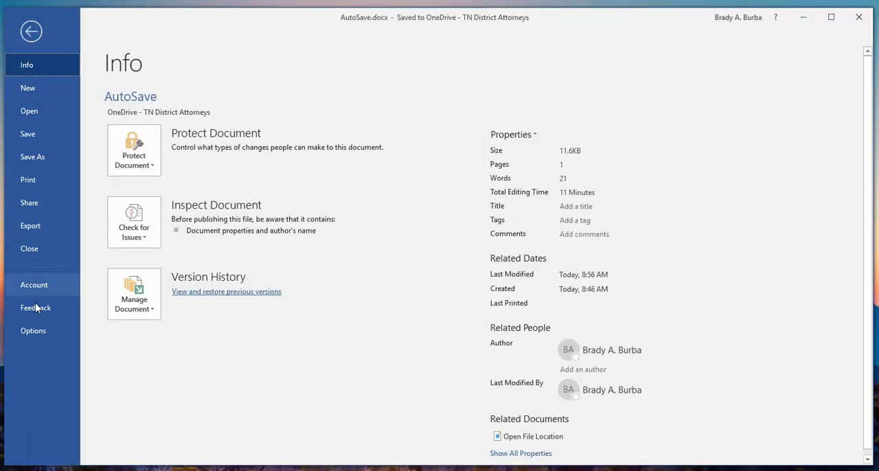
pyautogui.click(30, 30)
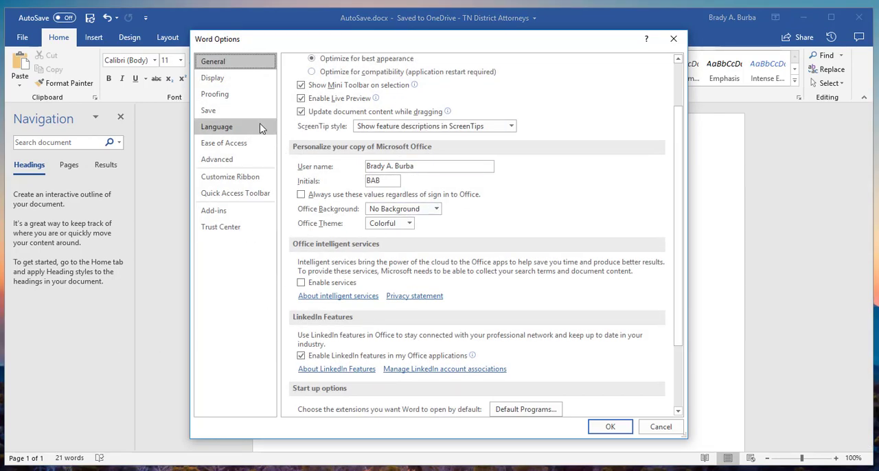
pyautogui.moveTo(208, 110)
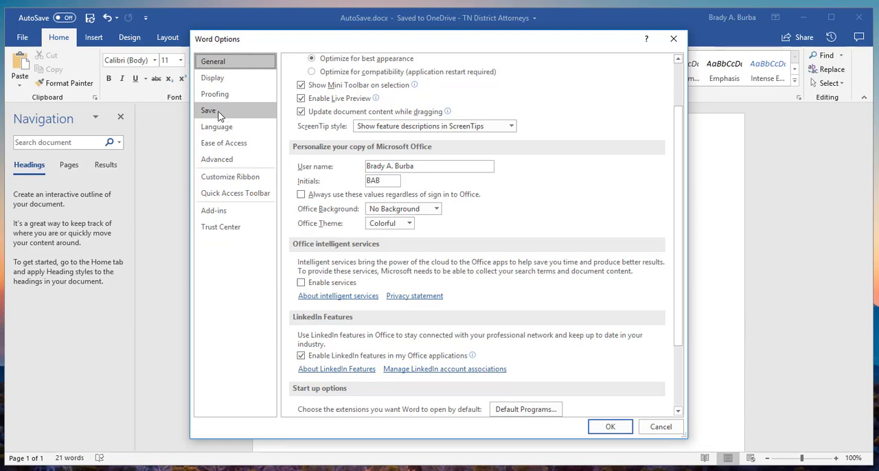
pyautogui.click(208, 110)
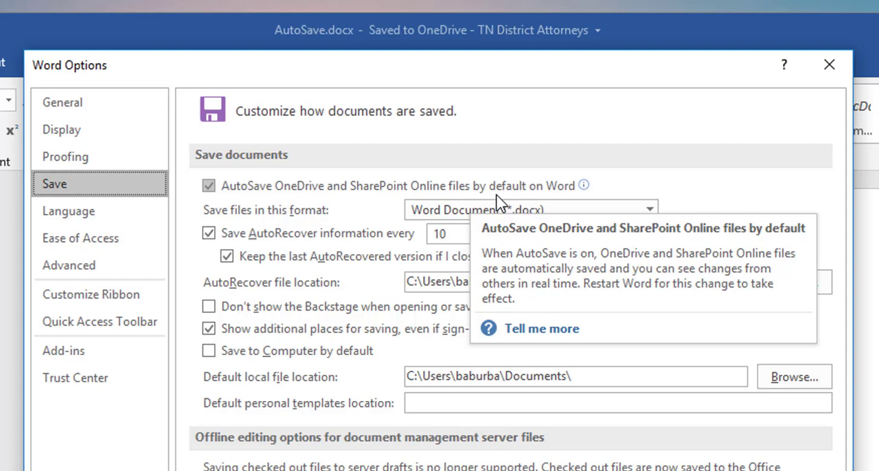
pyautogui.moveTo(412, 200)
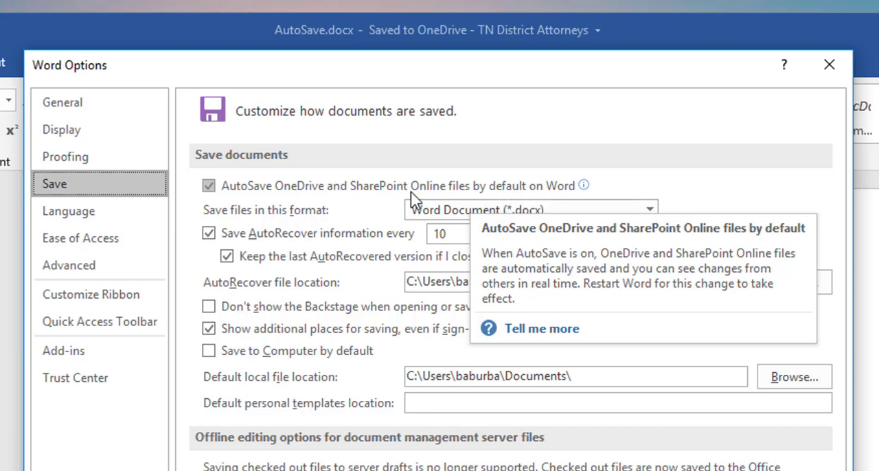
# Uncheck 'AutoSave OneDrive and SharePoint Online files by default on Word' and confirm with OK
pyautogui.click(208, 186)
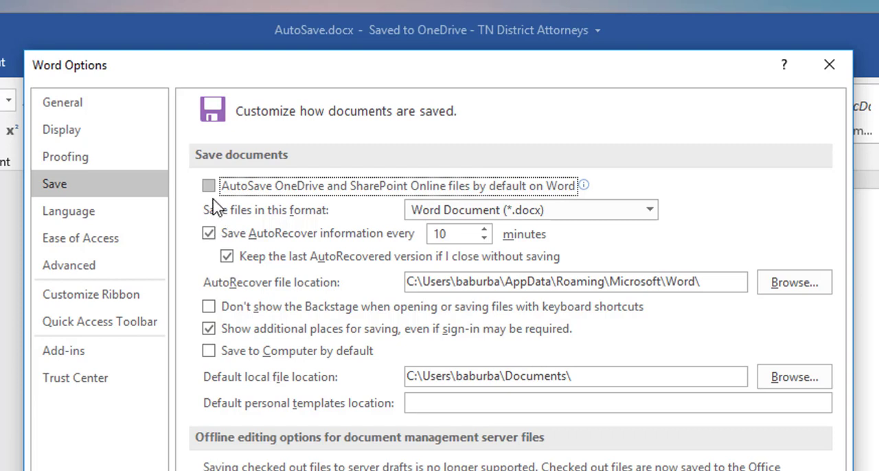
pyautogui.moveTo(208, 187)
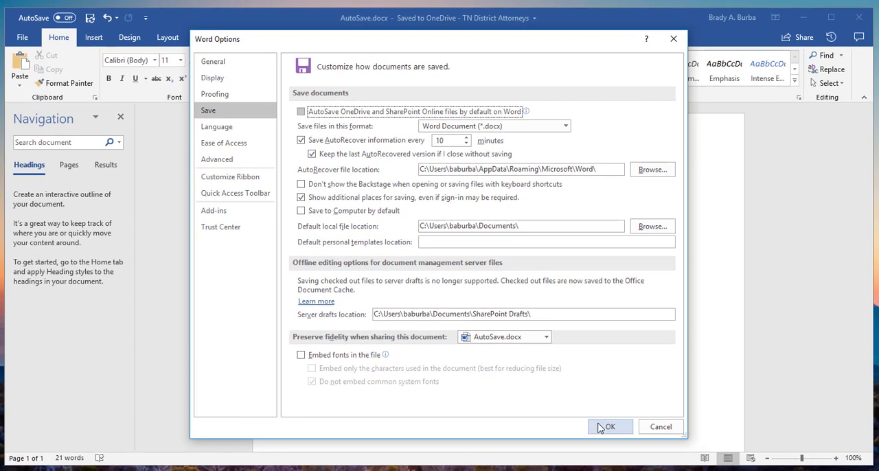
pyautogui.click(609, 426)
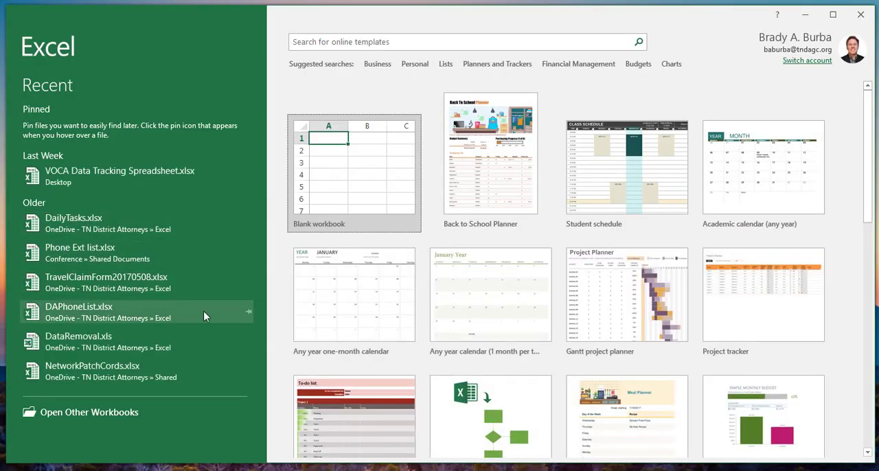
pyautogui.moveTo(274, 333)
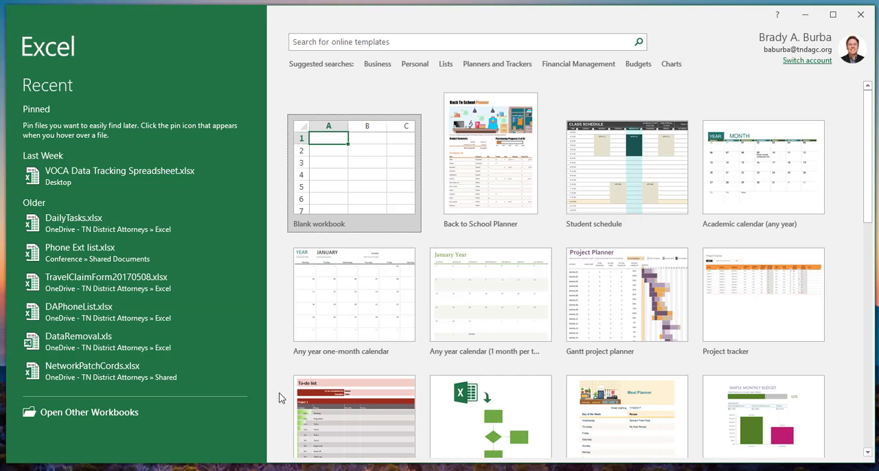
pyautogui.moveTo(87, 412)
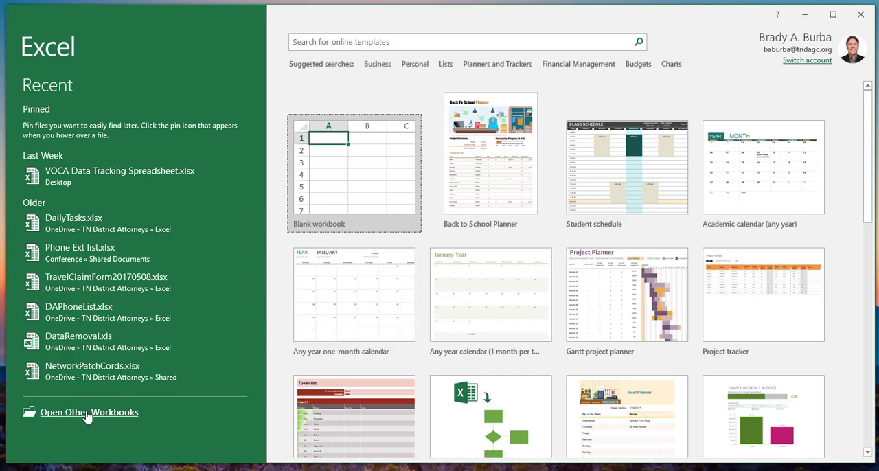
pyautogui.moveTo(110, 412)
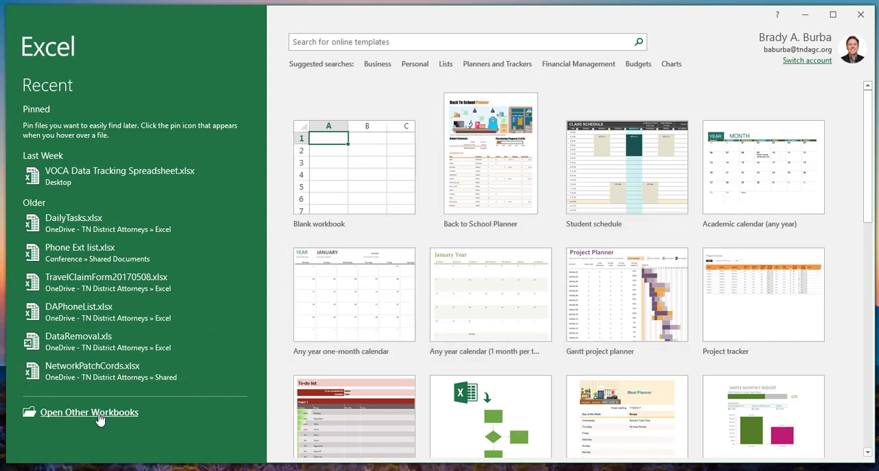
# Open Excel Options via 'Open Other Workbooks' on the start screen
pyautogui.click(89, 412)
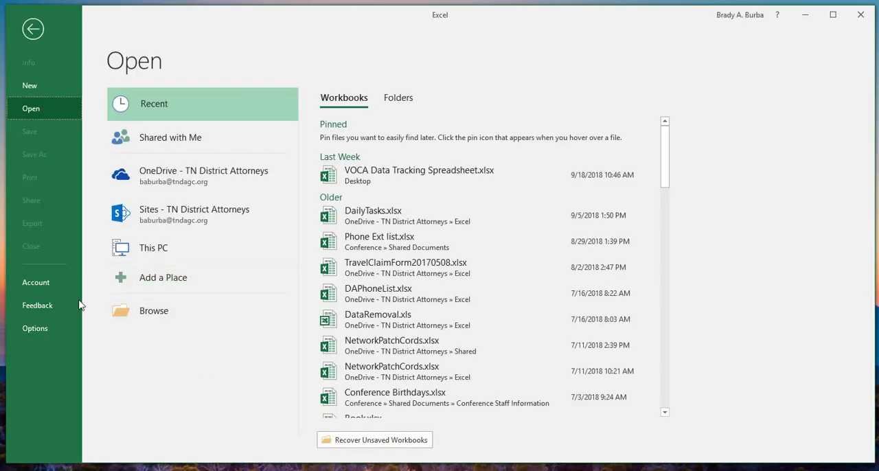
pyautogui.click(35, 328)
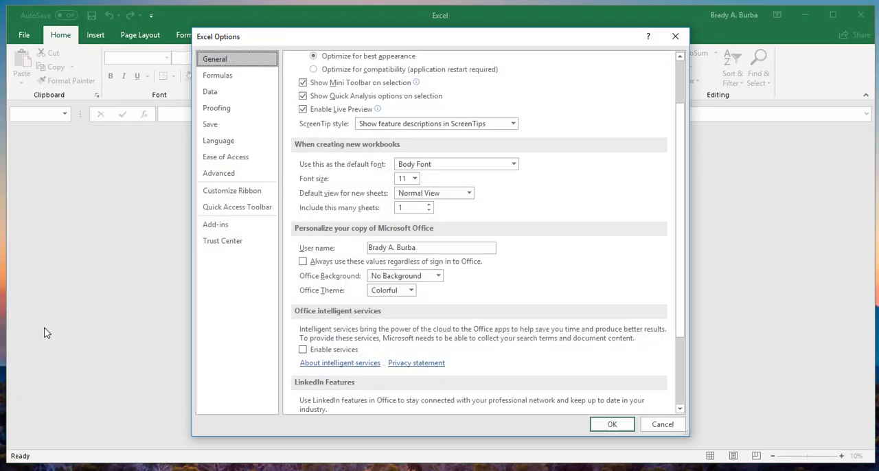
pyautogui.moveTo(304, 46)
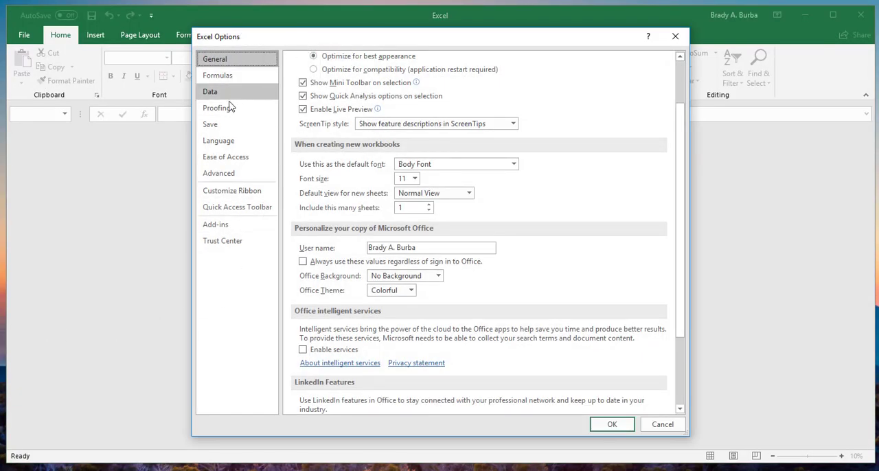
# In Excel Options Save, uncheck default AutoSave for OneDrive and SharePoint files and confirm
pyautogui.click(210, 125)
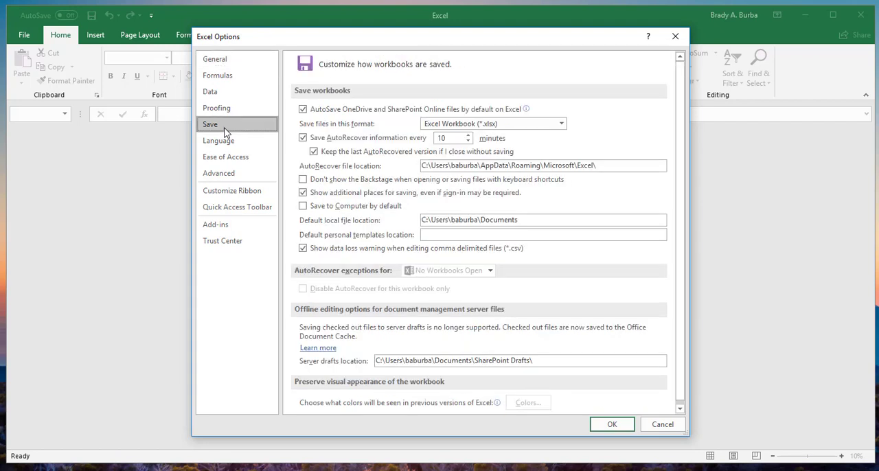
pyautogui.click(302, 108)
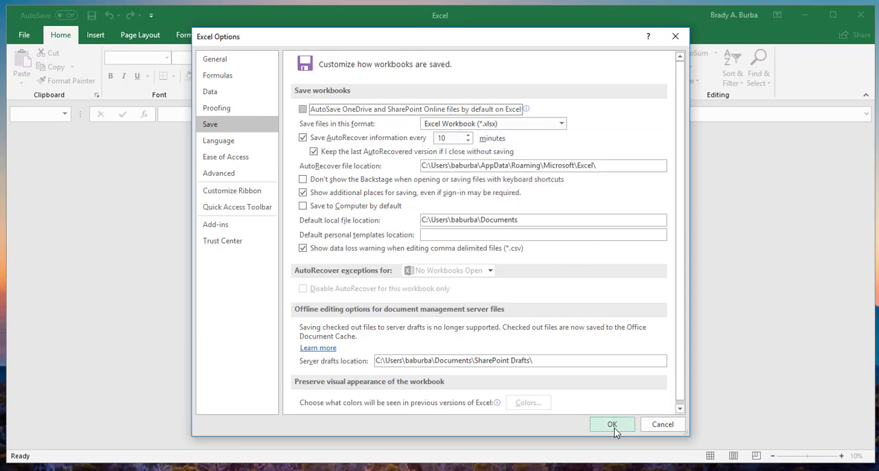
pyautogui.click(611, 424)
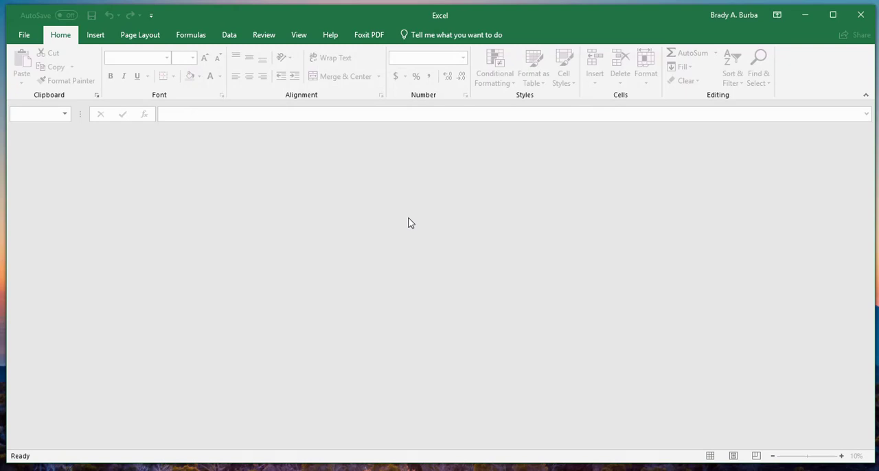